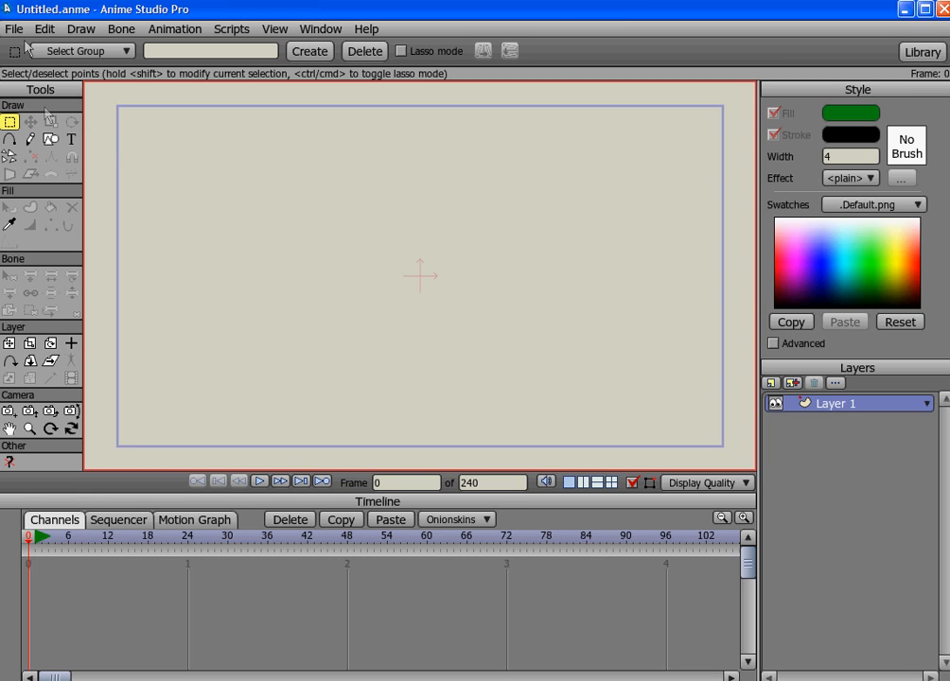
mouse_move(600, 400)
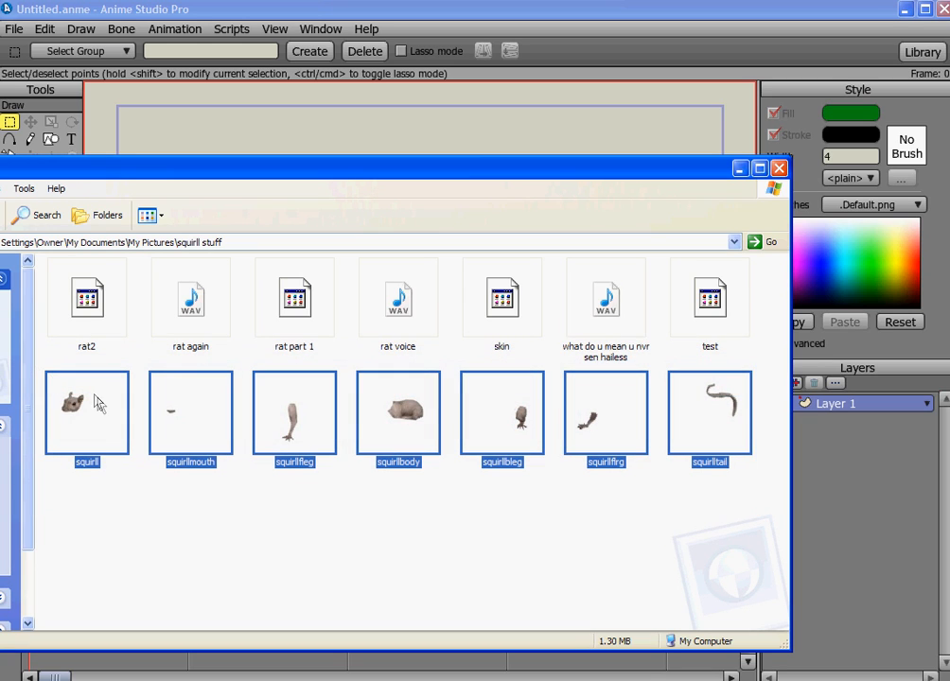
mouse_move(92, 417)
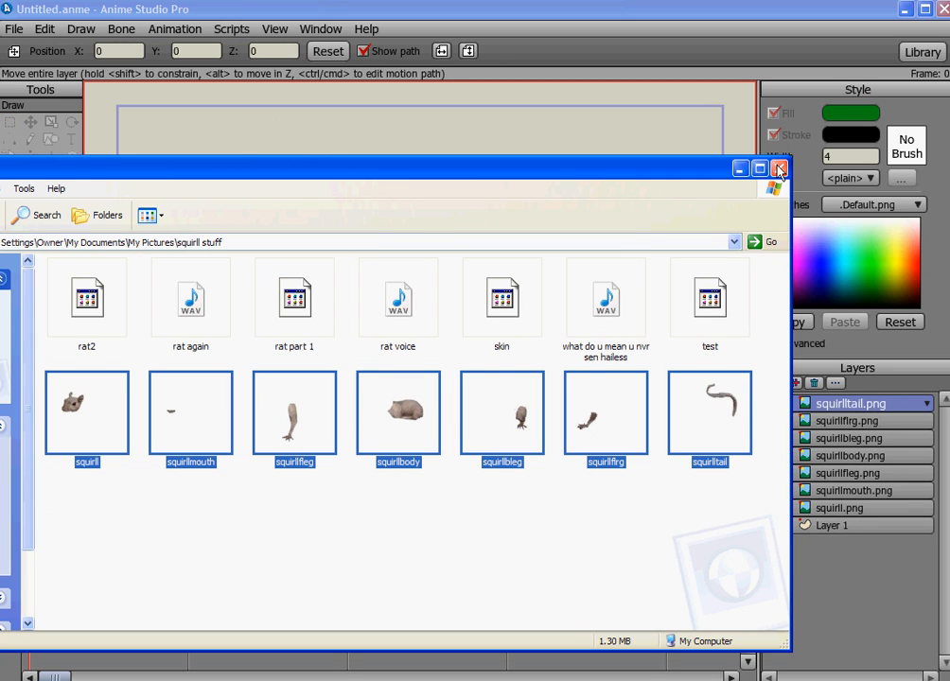
mouse_move(740, 169)
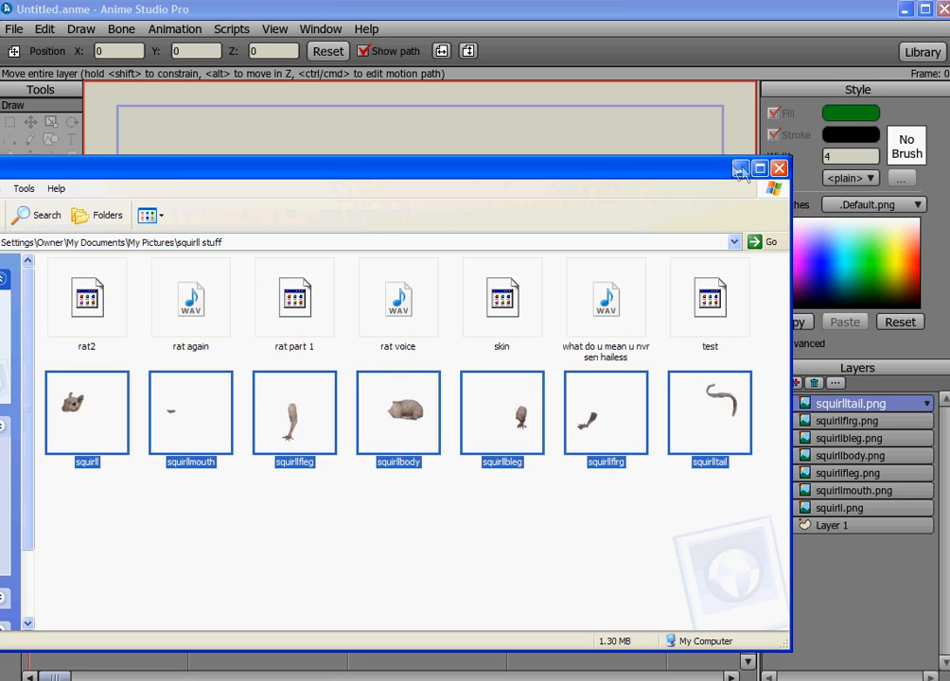
Step: Move the squirrllfrg.png leg layer below squirrll.png, to the bottom of the part layers
click(778, 168)
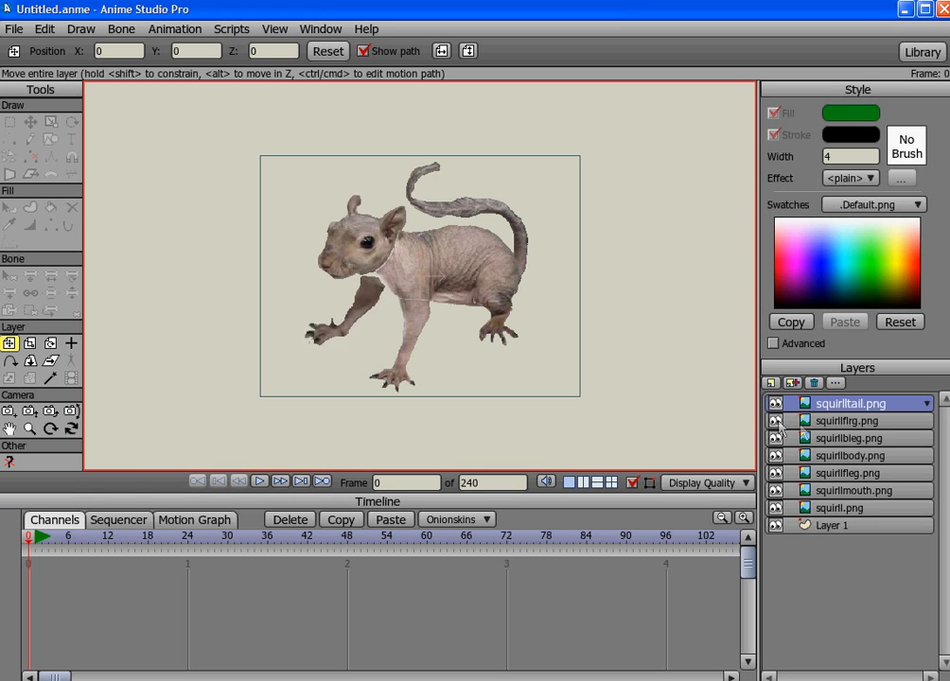
click(845, 420)
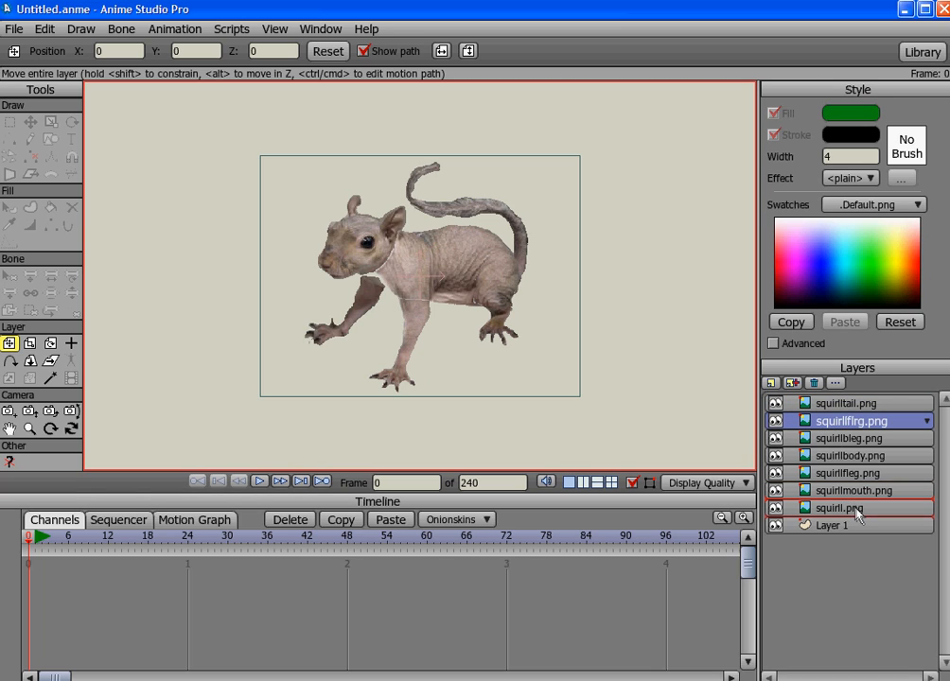
drag(851, 420, 850, 508)
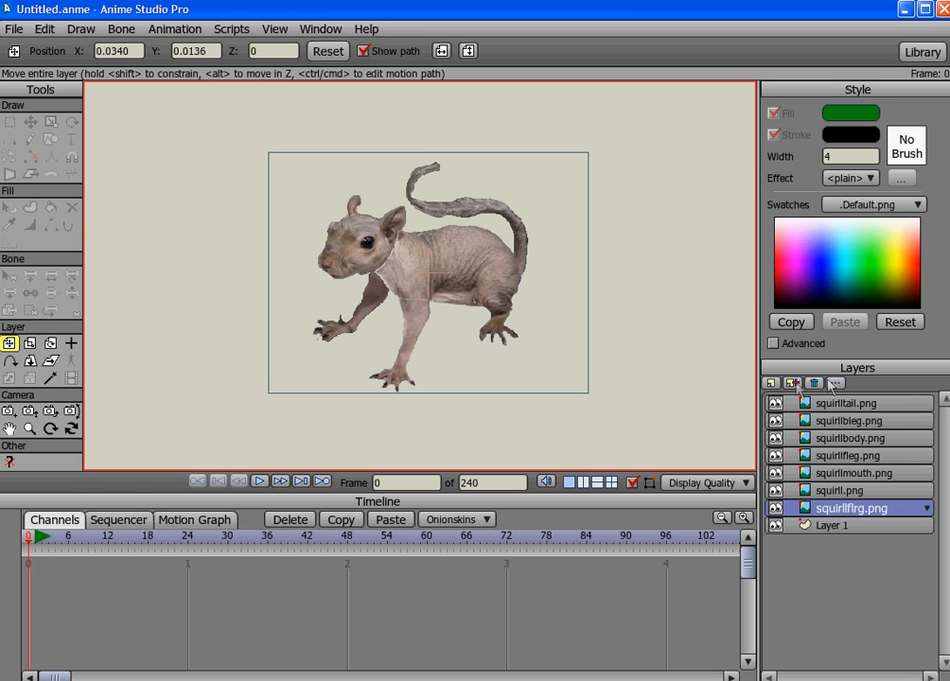
Step: Create bone layer Layer 9 and move all seven PNG part layers inside it
click(793, 383)
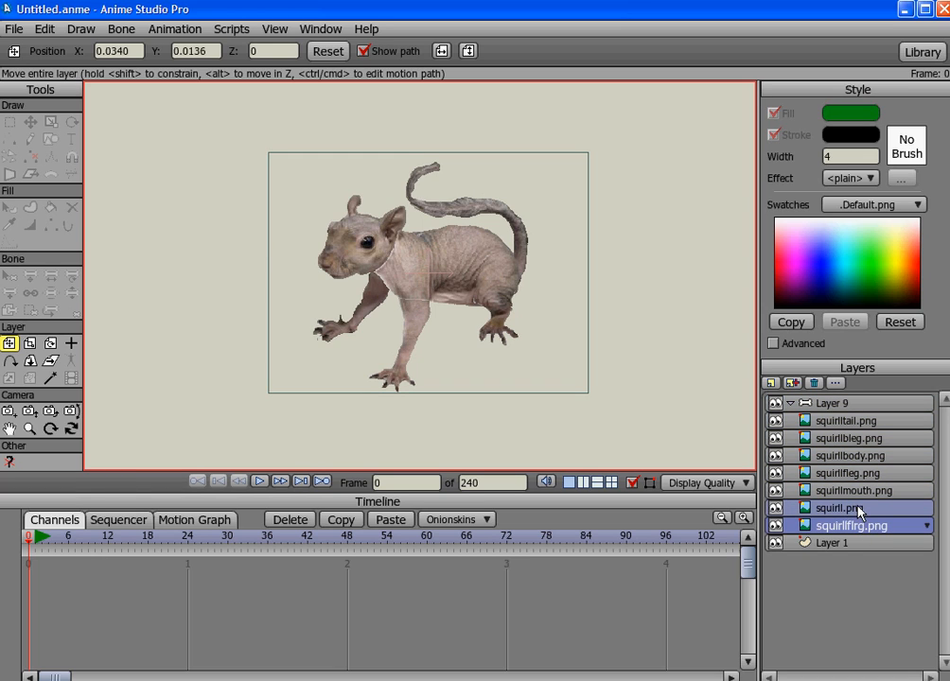
click(851, 490)
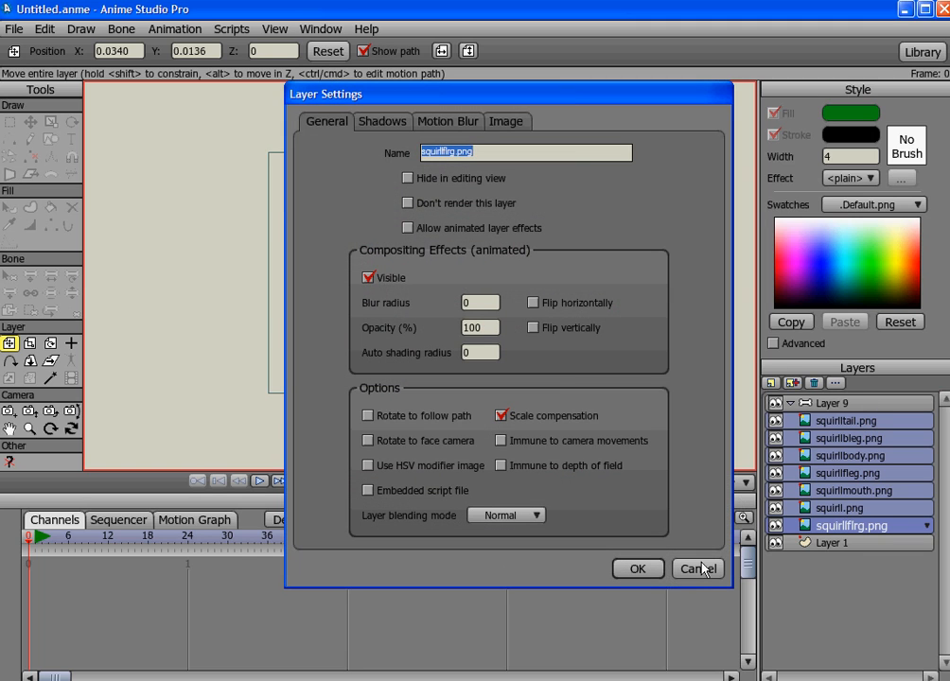
click(698, 569)
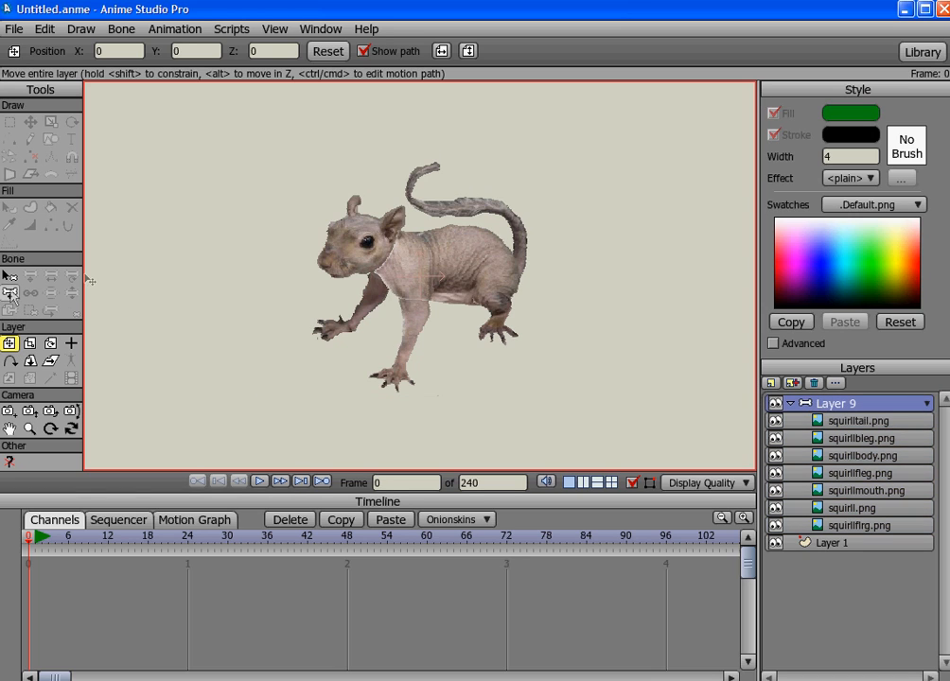
Step: Draw bones in Layer 9 along the body, tail, back leg, head, mouth and front leg
click(11, 293)
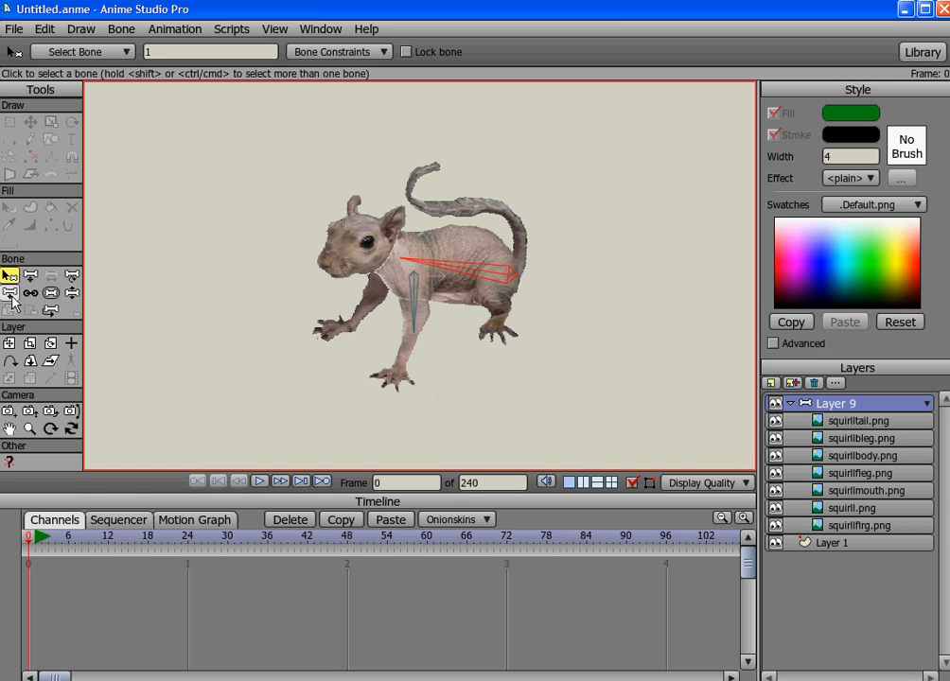
click(10, 292)
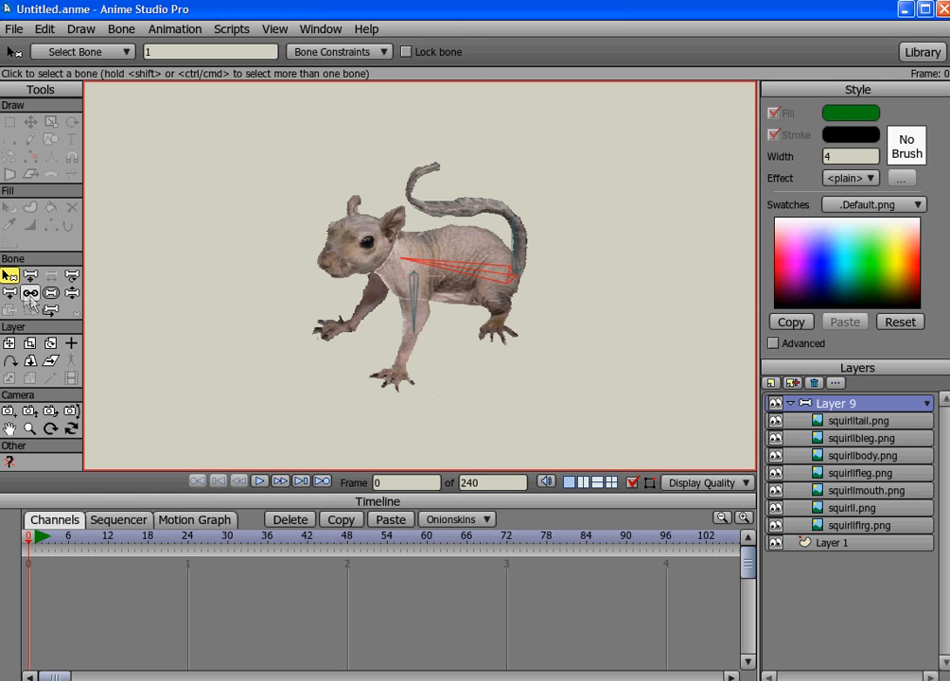
click(10, 276)
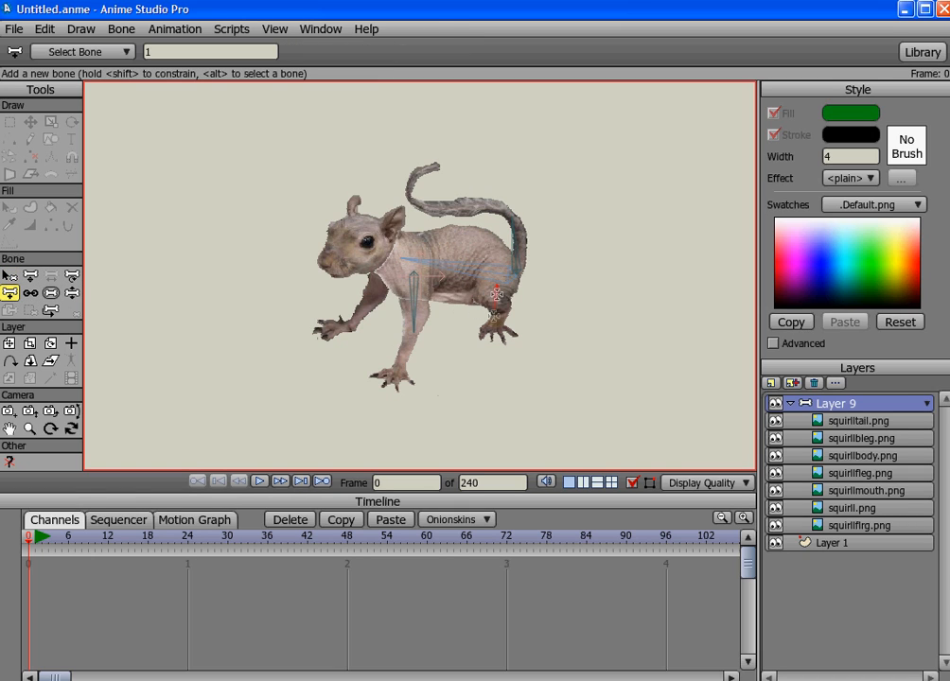
click(494, 303)
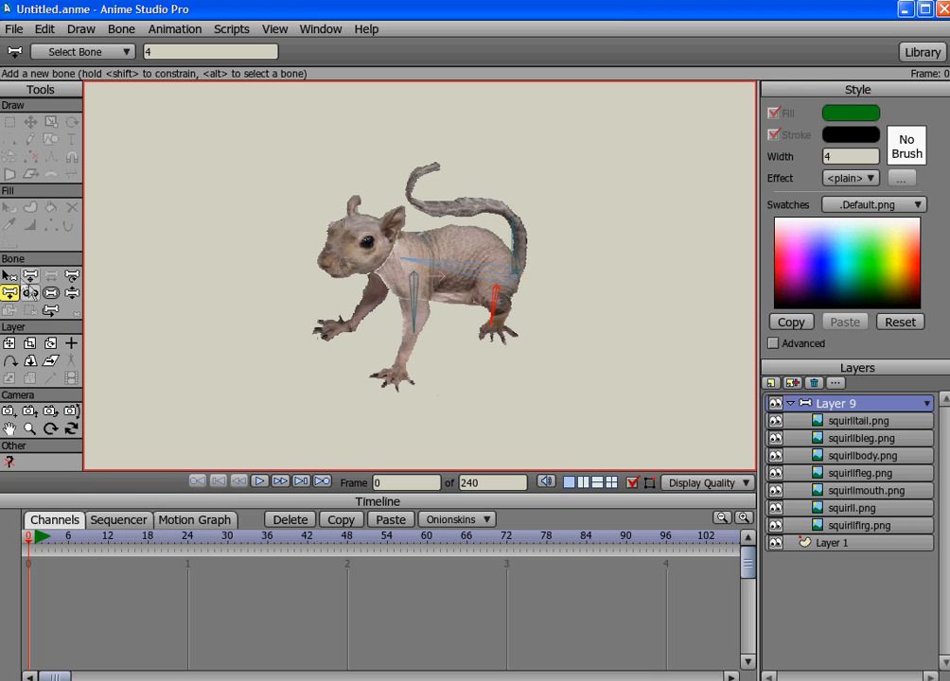
click(9, 275)
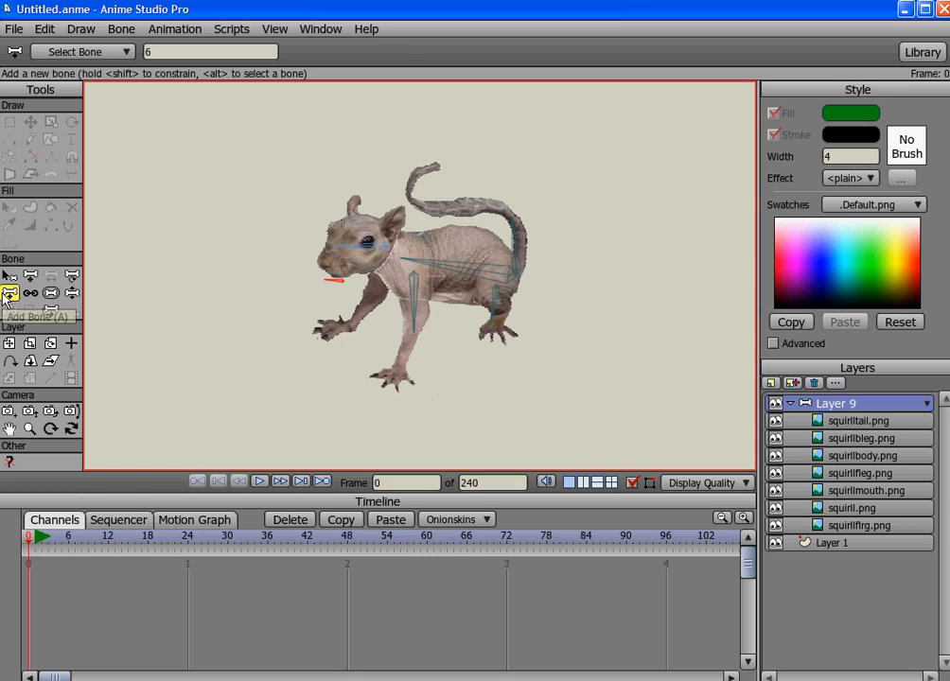
click(10, 275)
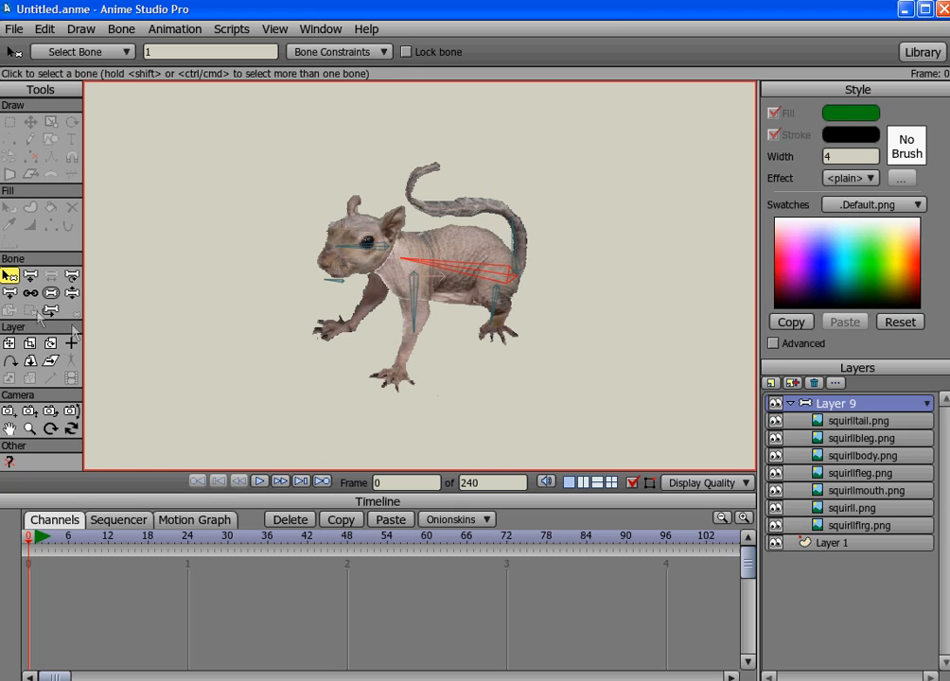
click(9, 275)
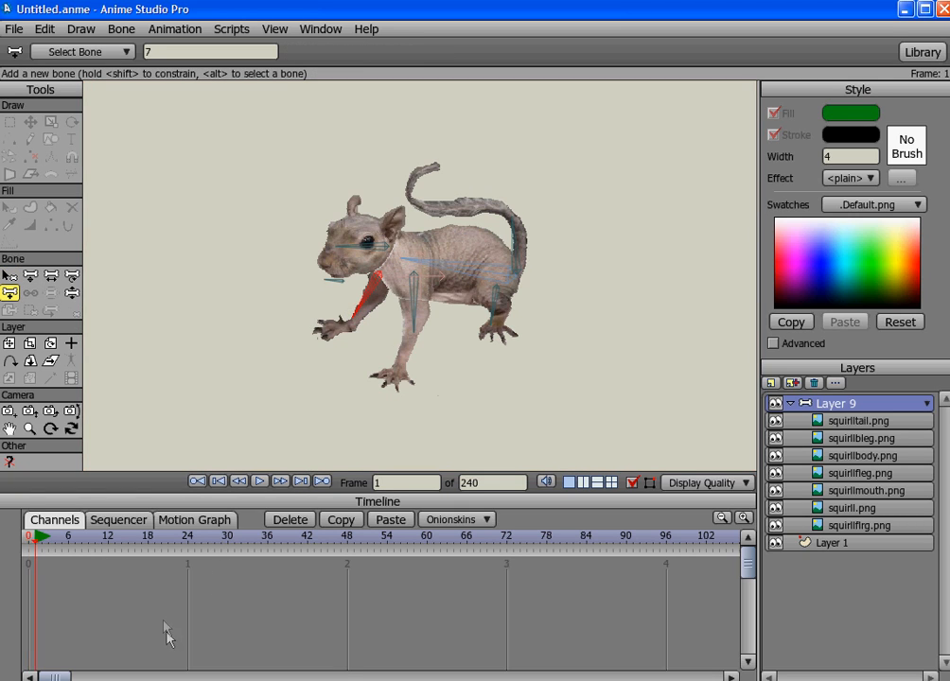
Step: Bind the squirrll.png head layer to the head bone using Bind Layer
click(72, 293)
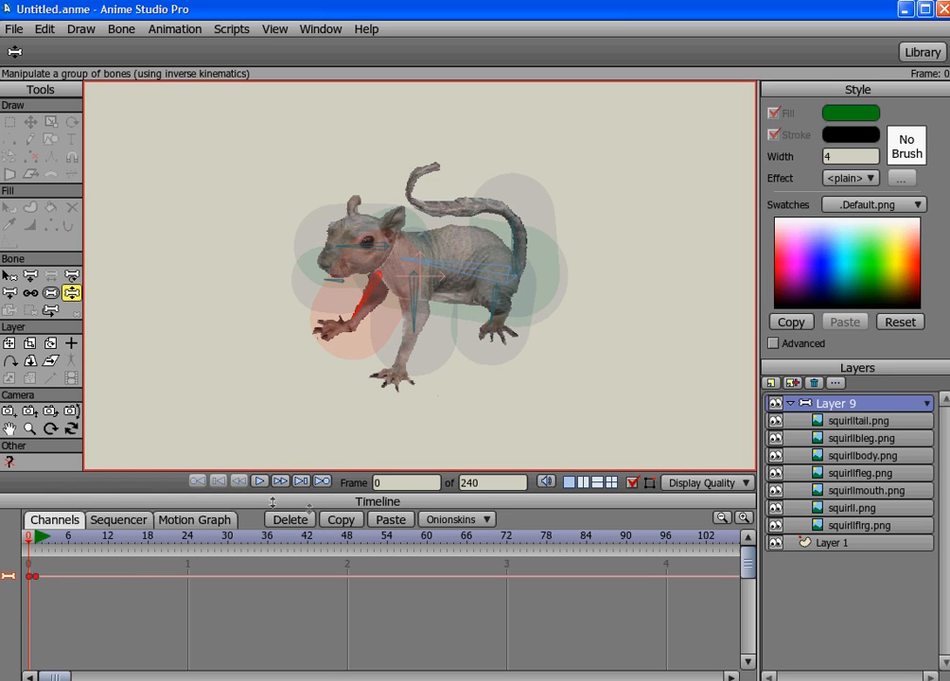
mouse_move(185, 454)
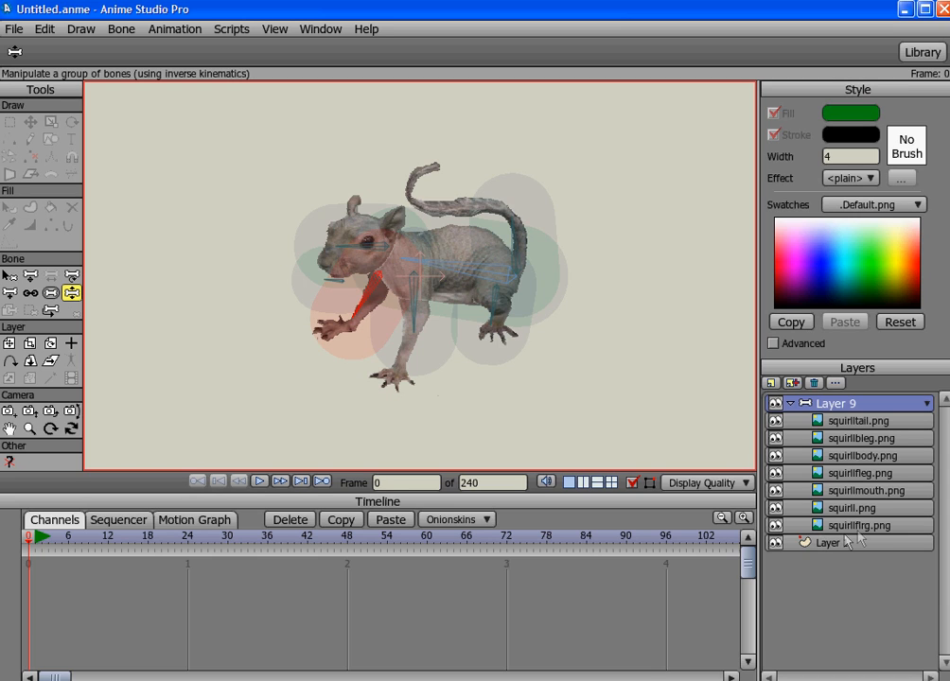
click(856, 525)
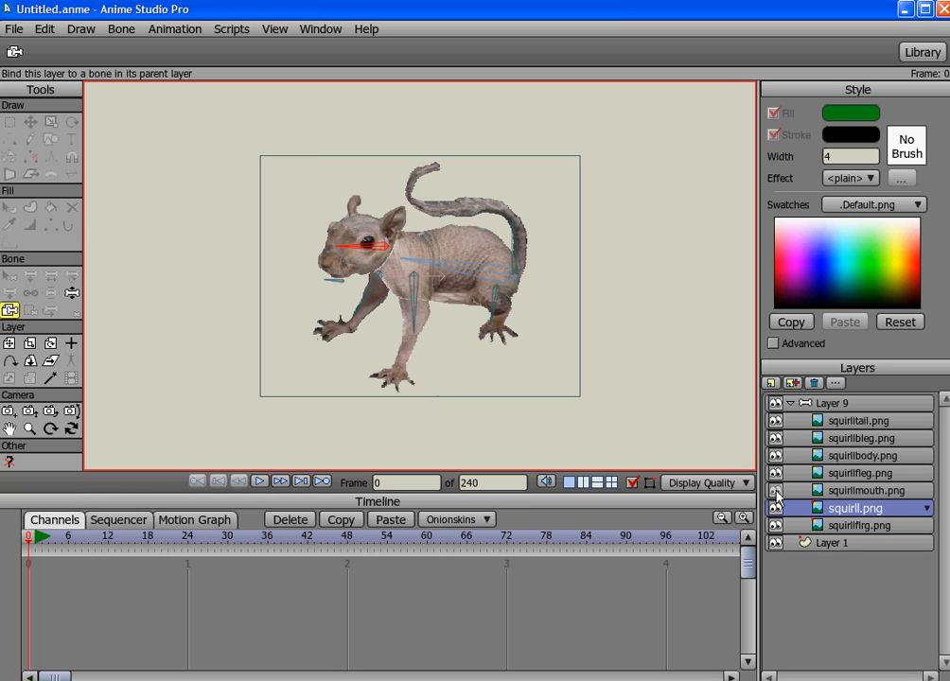
Step: Bind squirllmouth, squirllfleg, squirllbody and squirllbleg layers to their matching bones
click(869, 490)
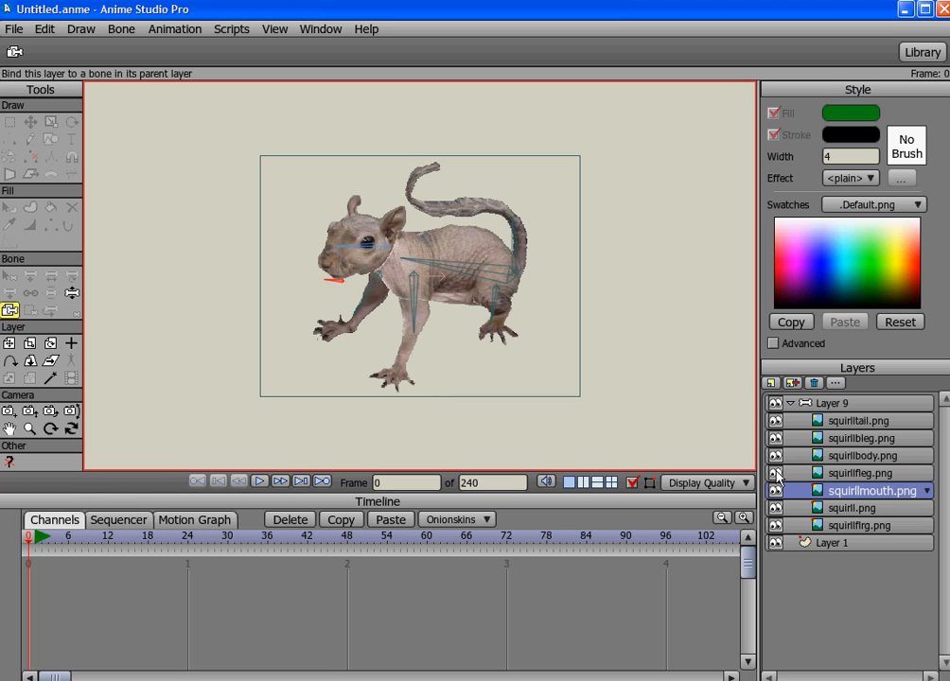
click(859, 473)
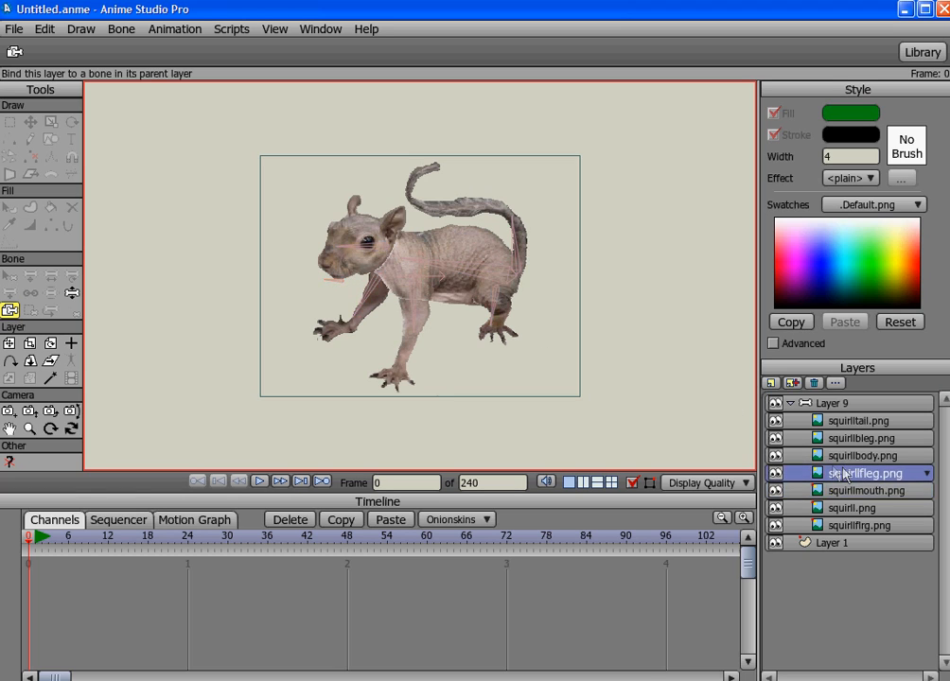
click(859, 473)
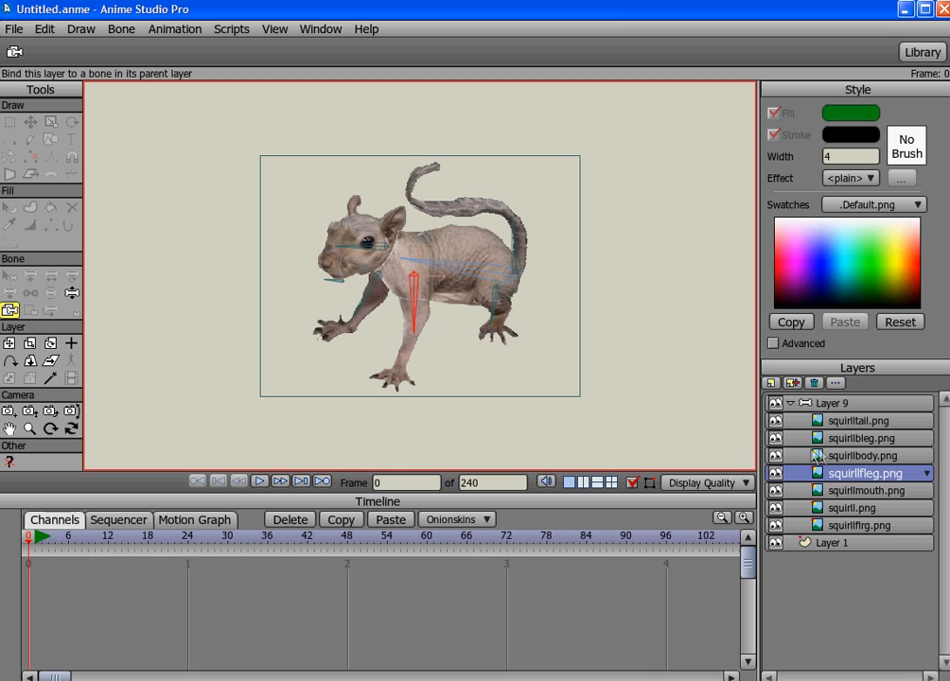
click(860, 455)
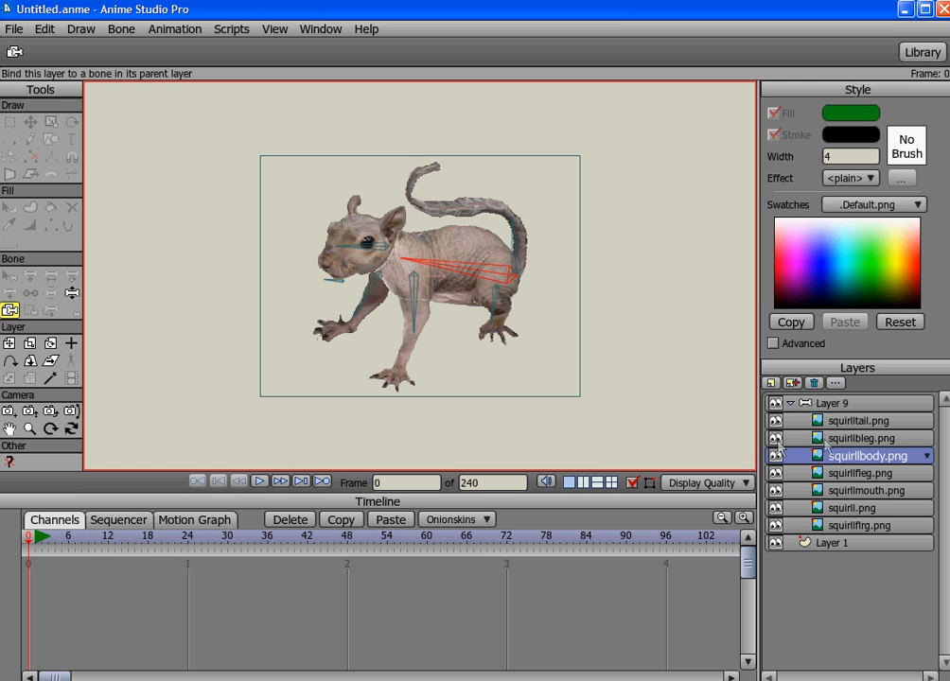
click(859, 438)
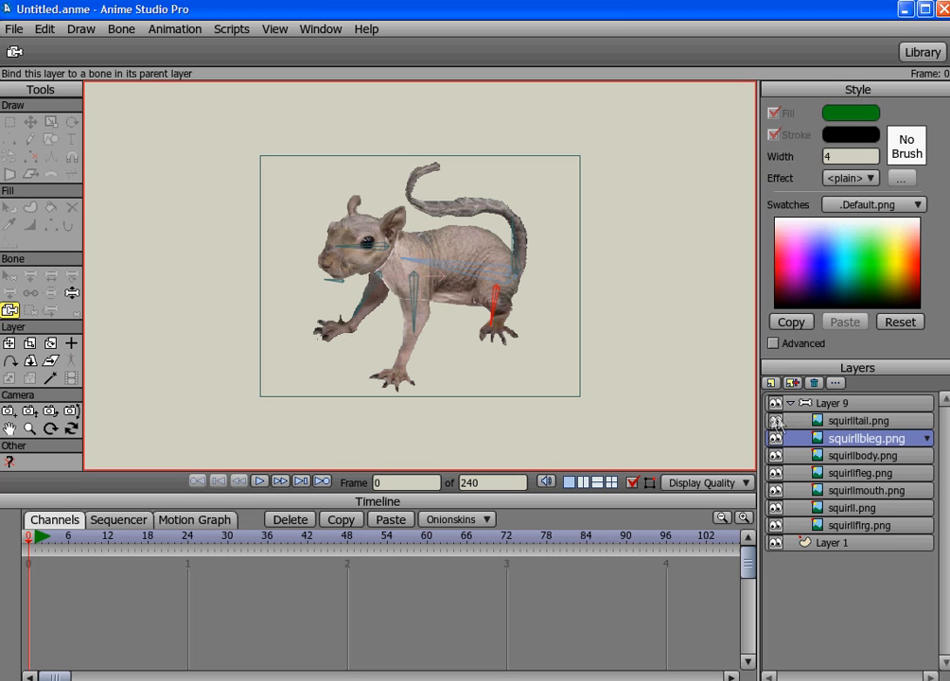
mouse_move(394, 300)
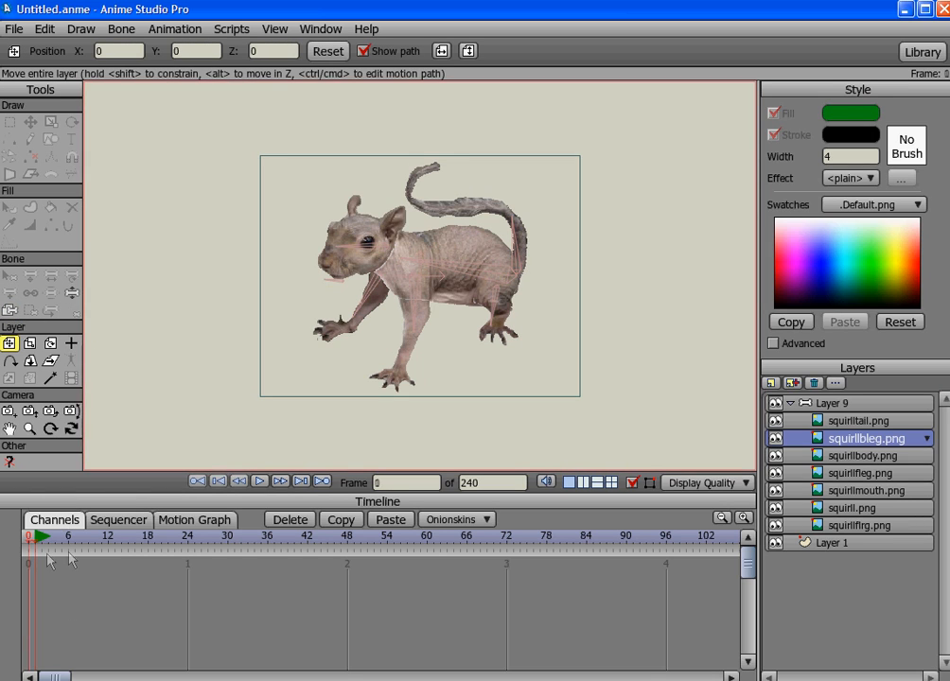
click(187, 535)
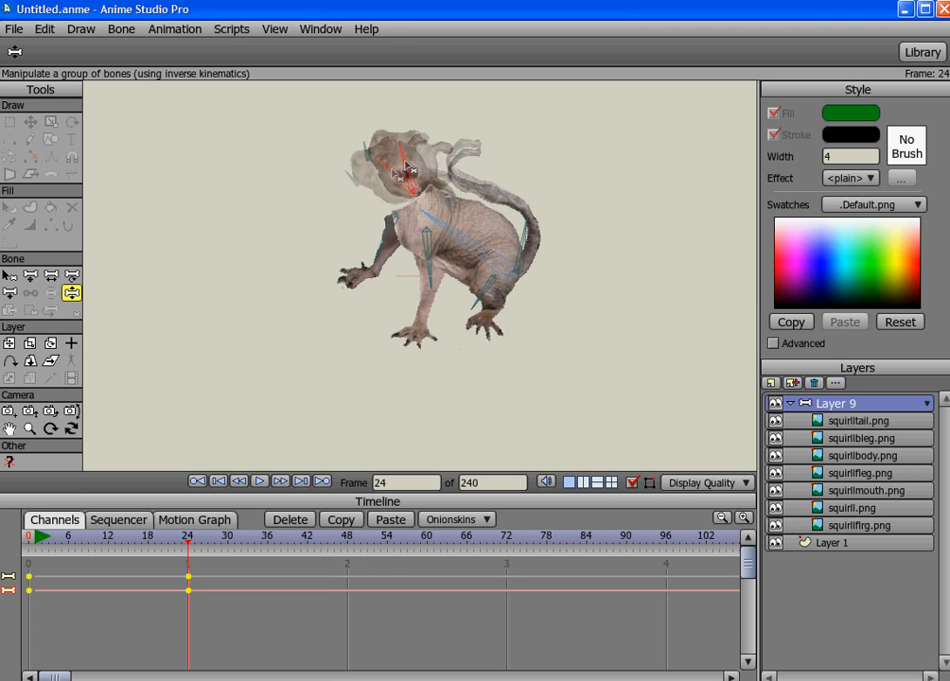
drag(405, 170, 350, 232)
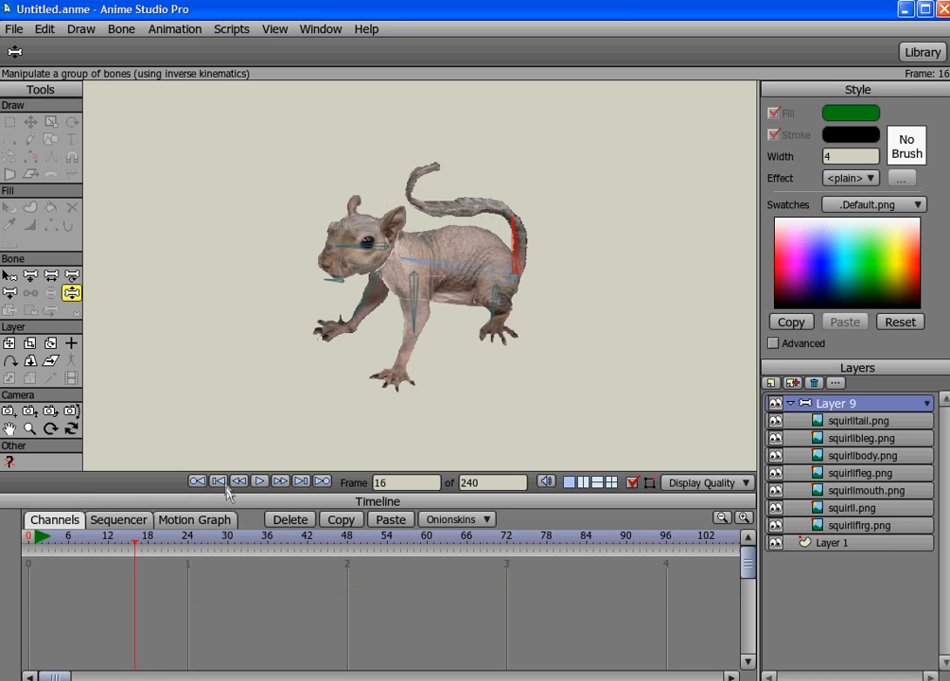
click(196, 481)
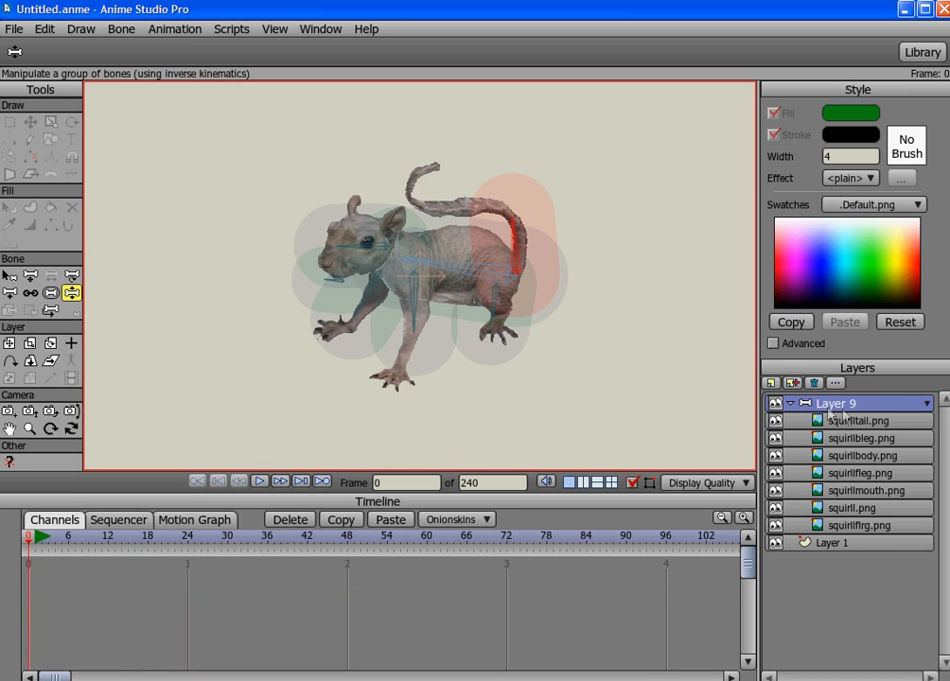
Step: Bind squirlltail.png to the tail bone and swing the tail upward to test it
click(861, 420)
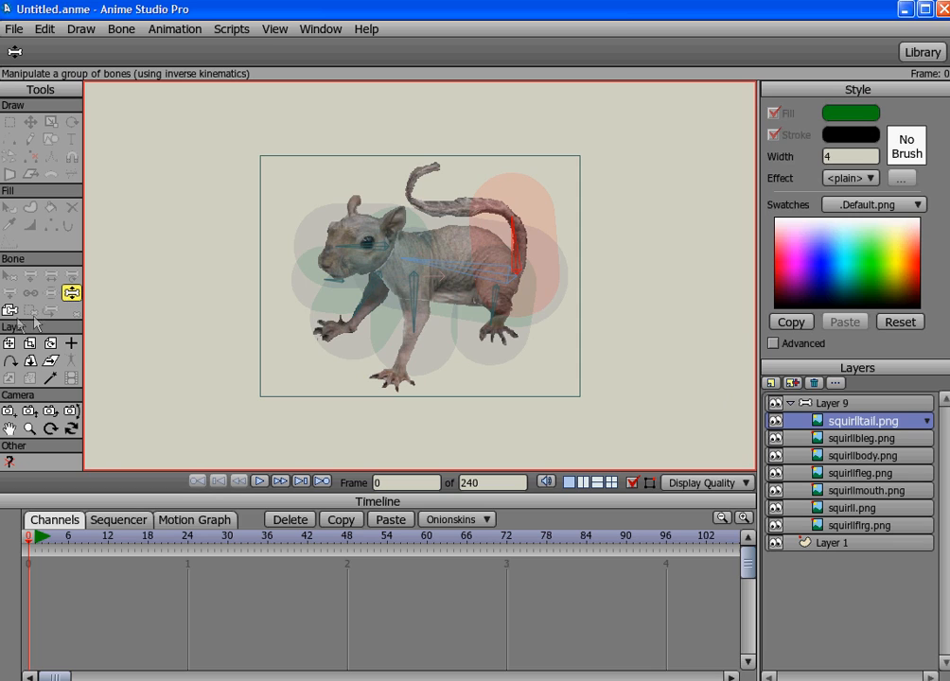
click(10, 311)
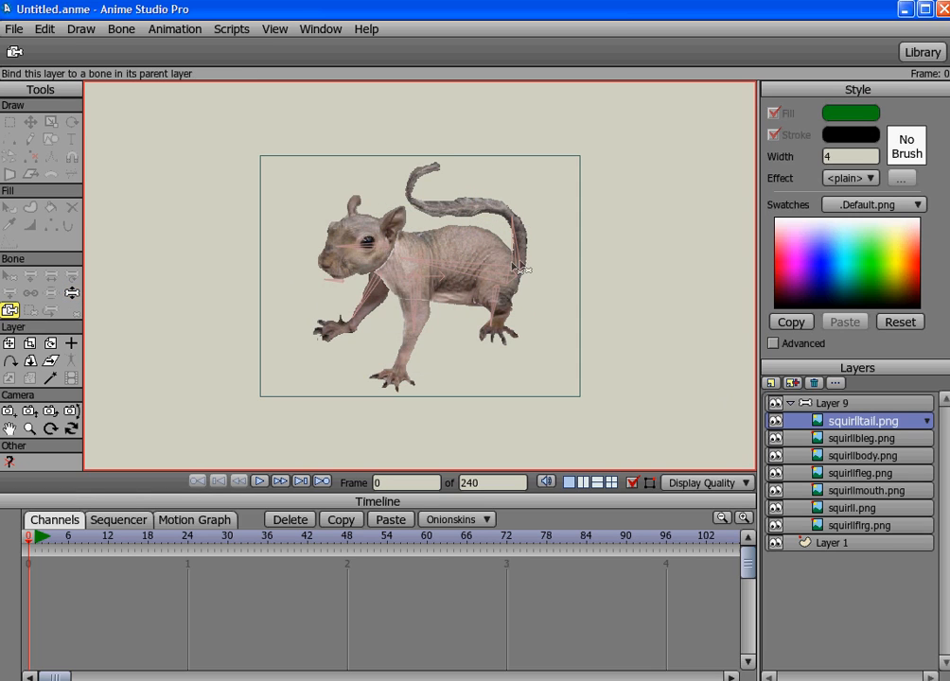
click(71, 293)
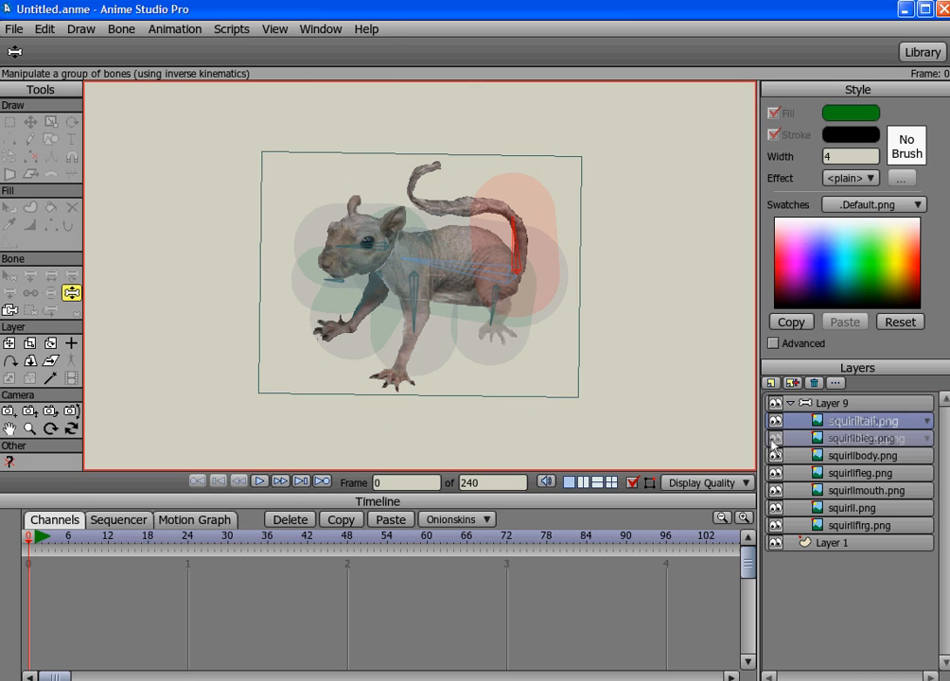
click(857, 438)
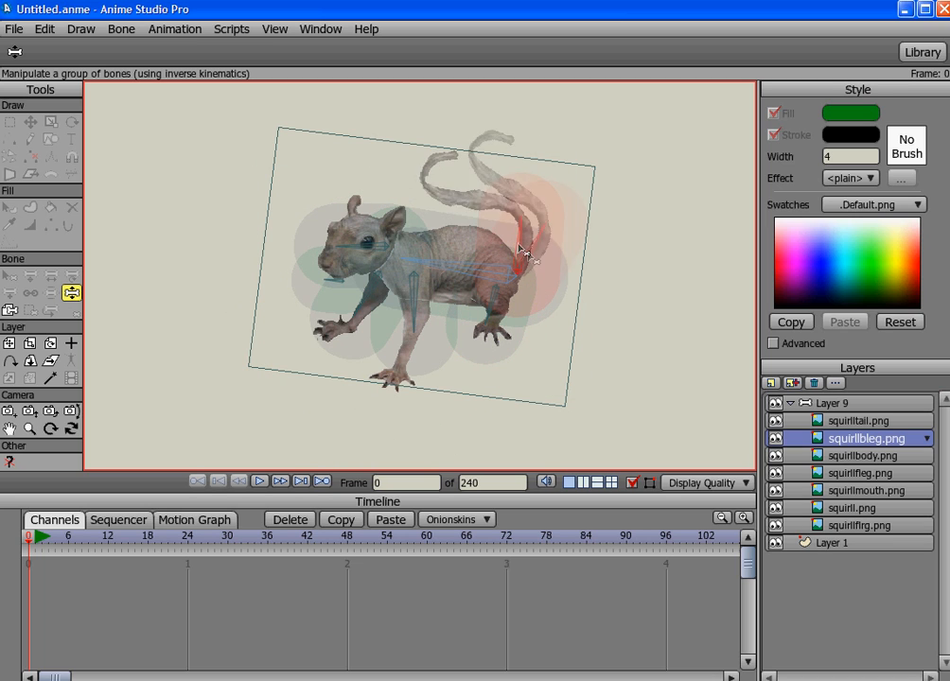
drag(523, 249, 414, 310)
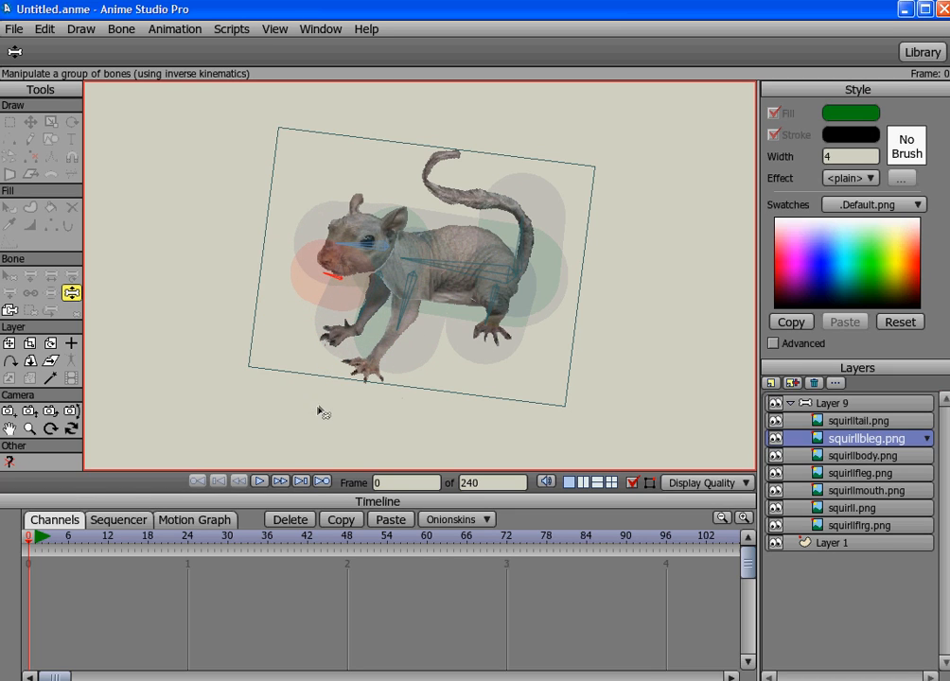
mouse_move(638, 84)
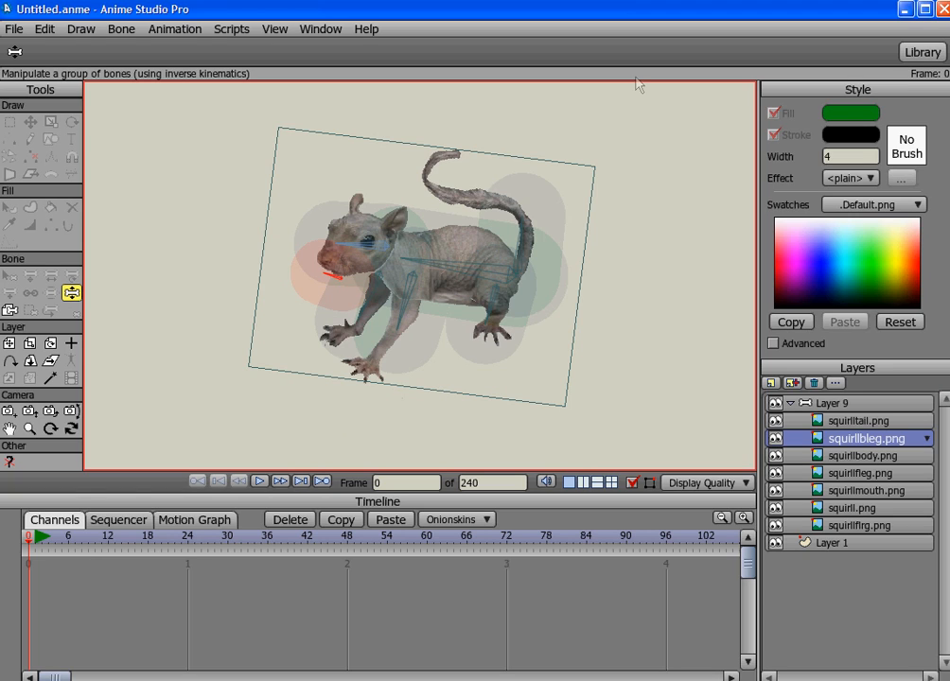
mouse_move(500, 125)
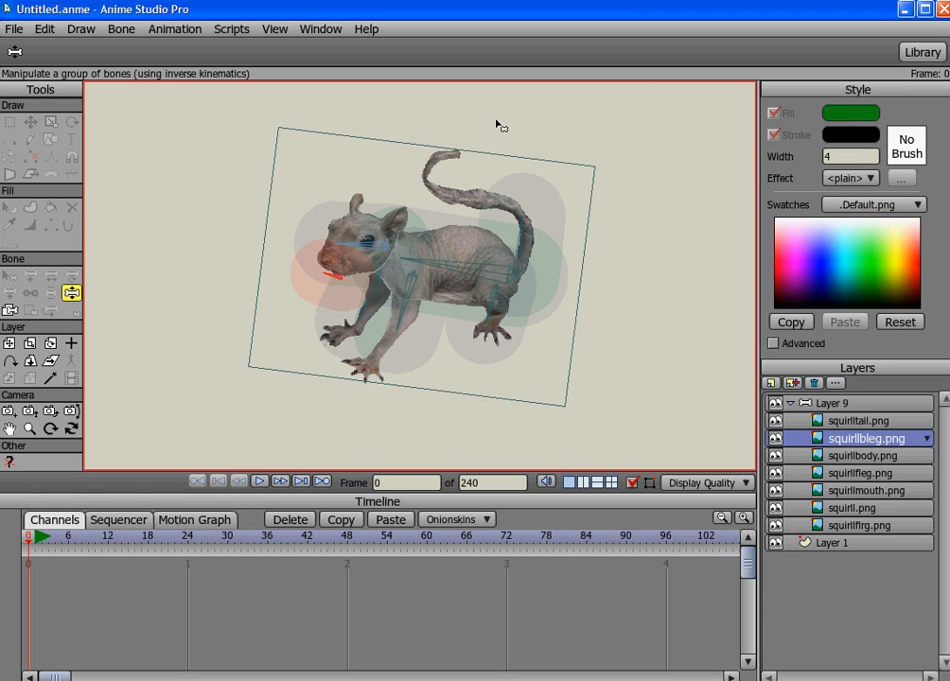